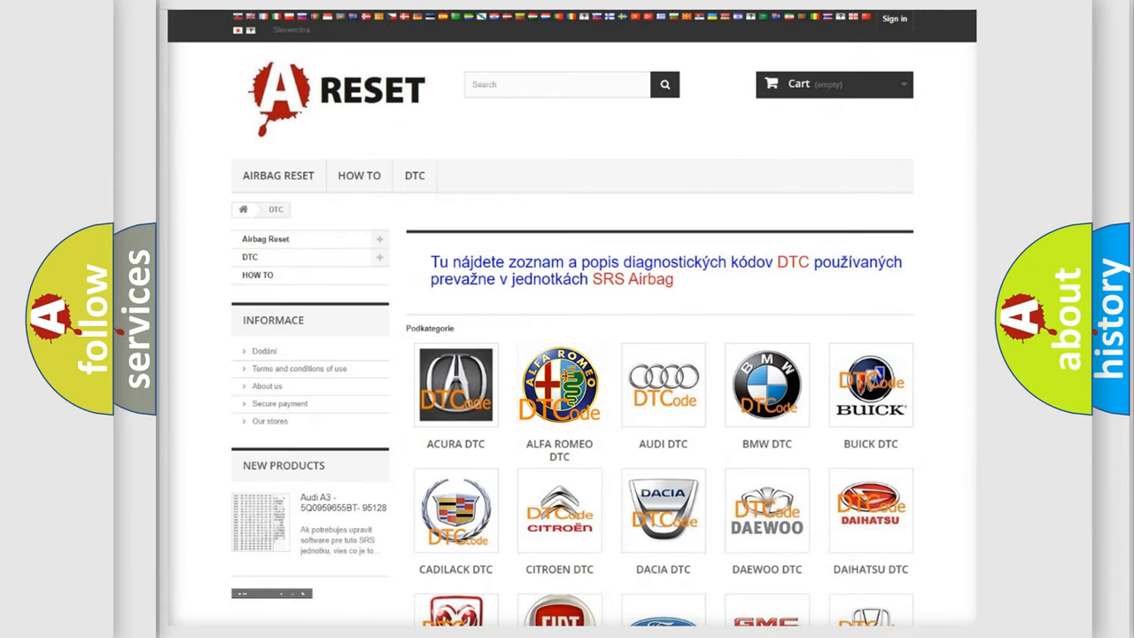
Open the Alfa Romeo tile in the DTC subcategories grid to view its airbag codes
click(559, 385)
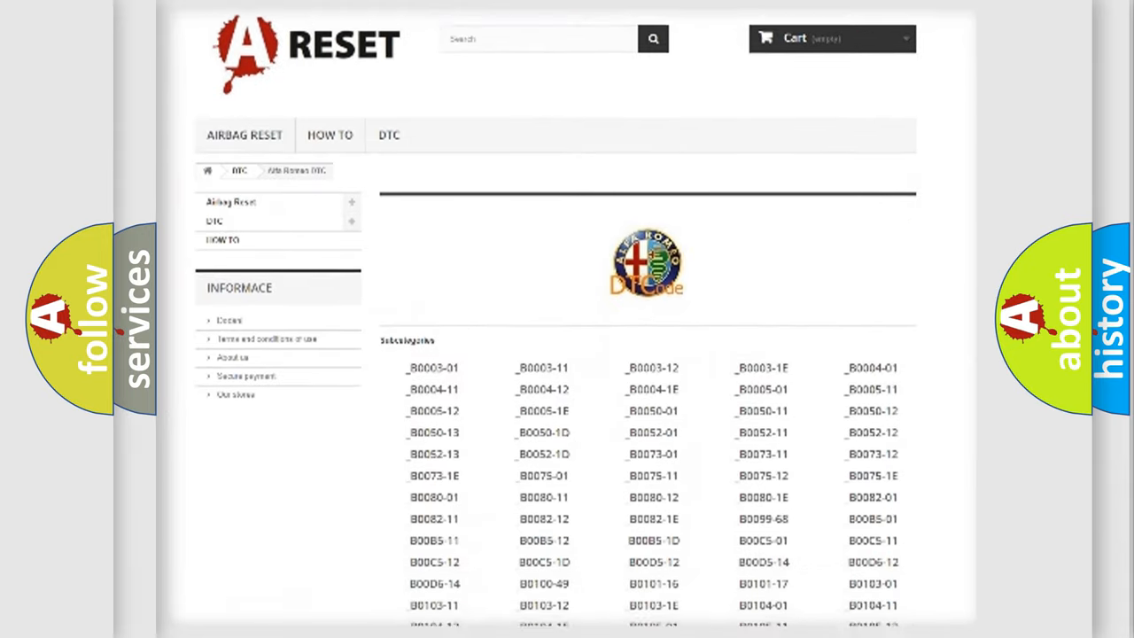
scroll(down, 3)
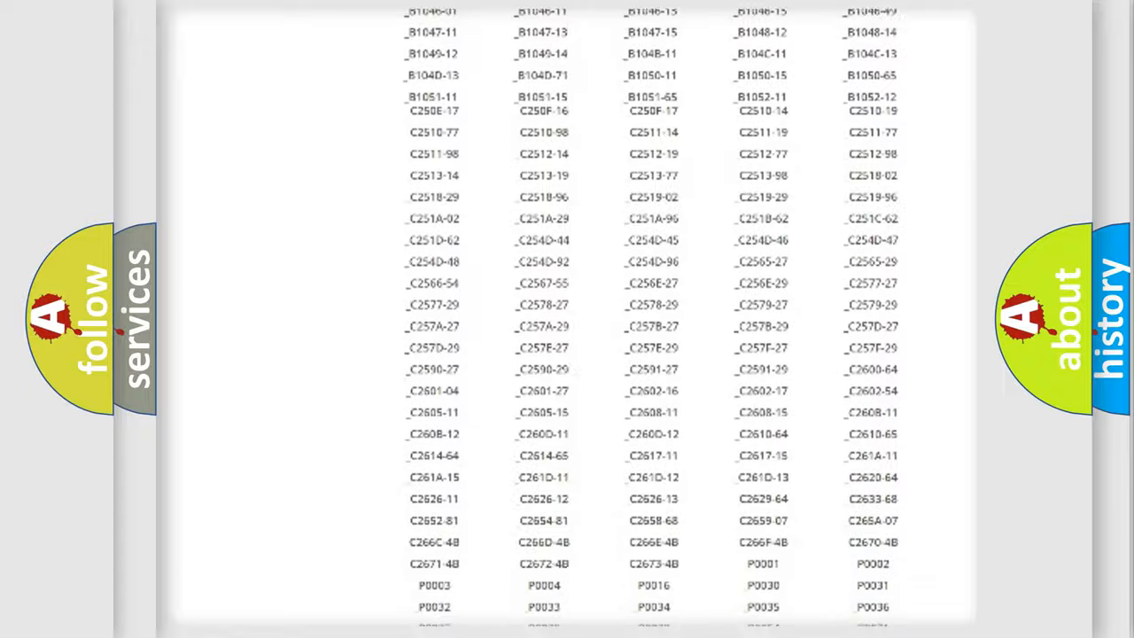
scroll(up, 3)
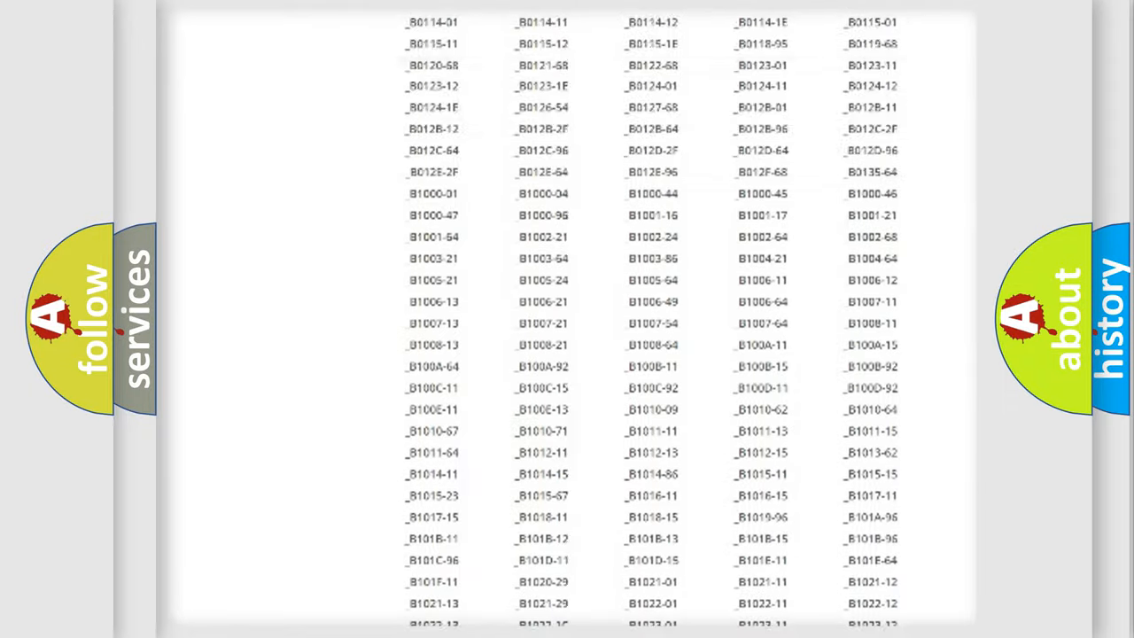
scroll(up, 3)
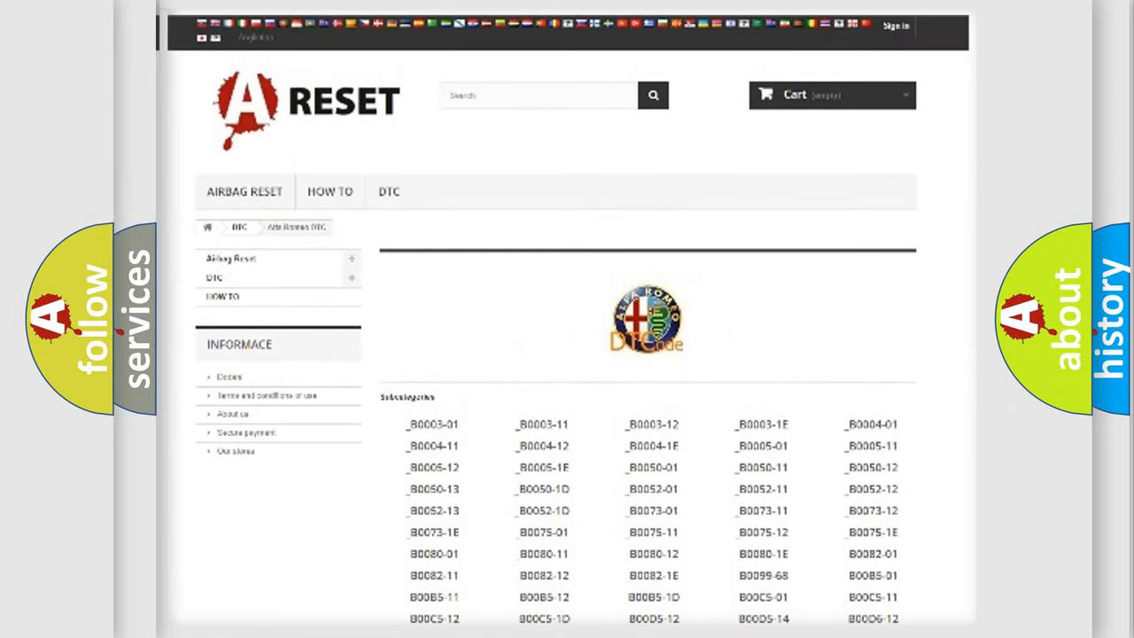